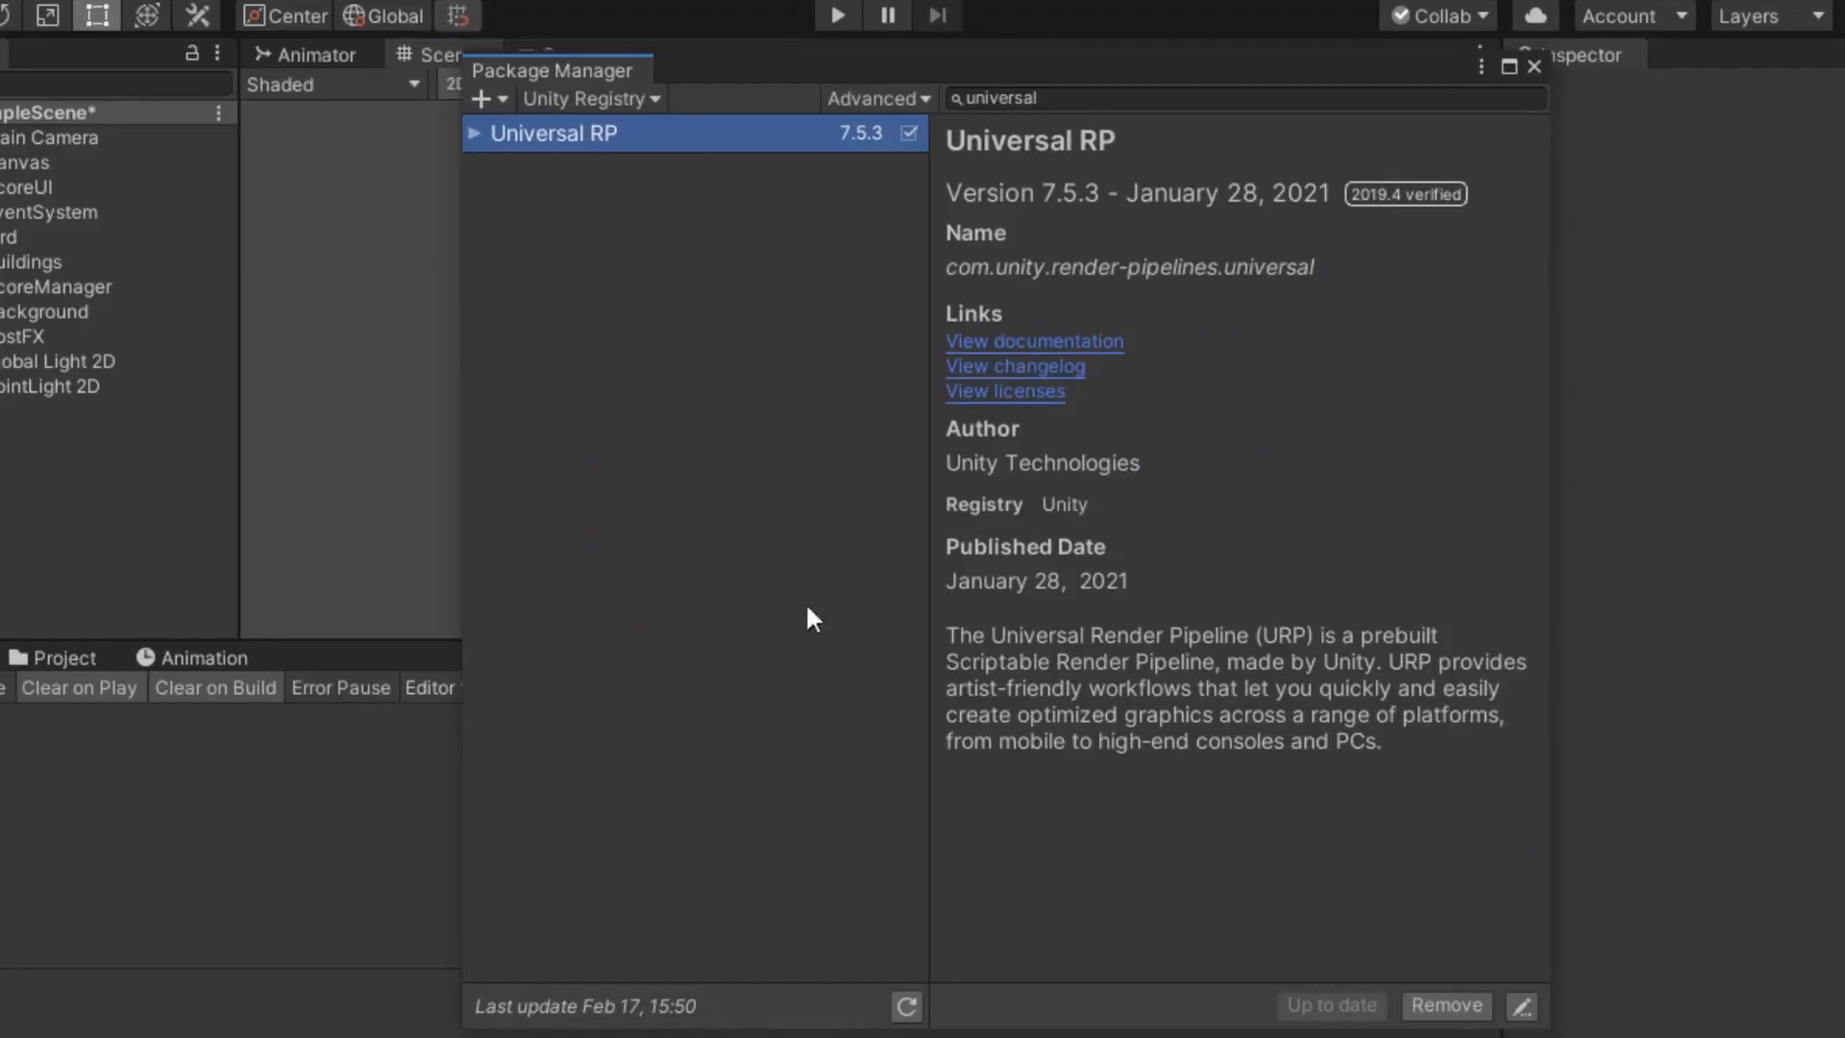
pyautogui.moveTo(1445, 1005)
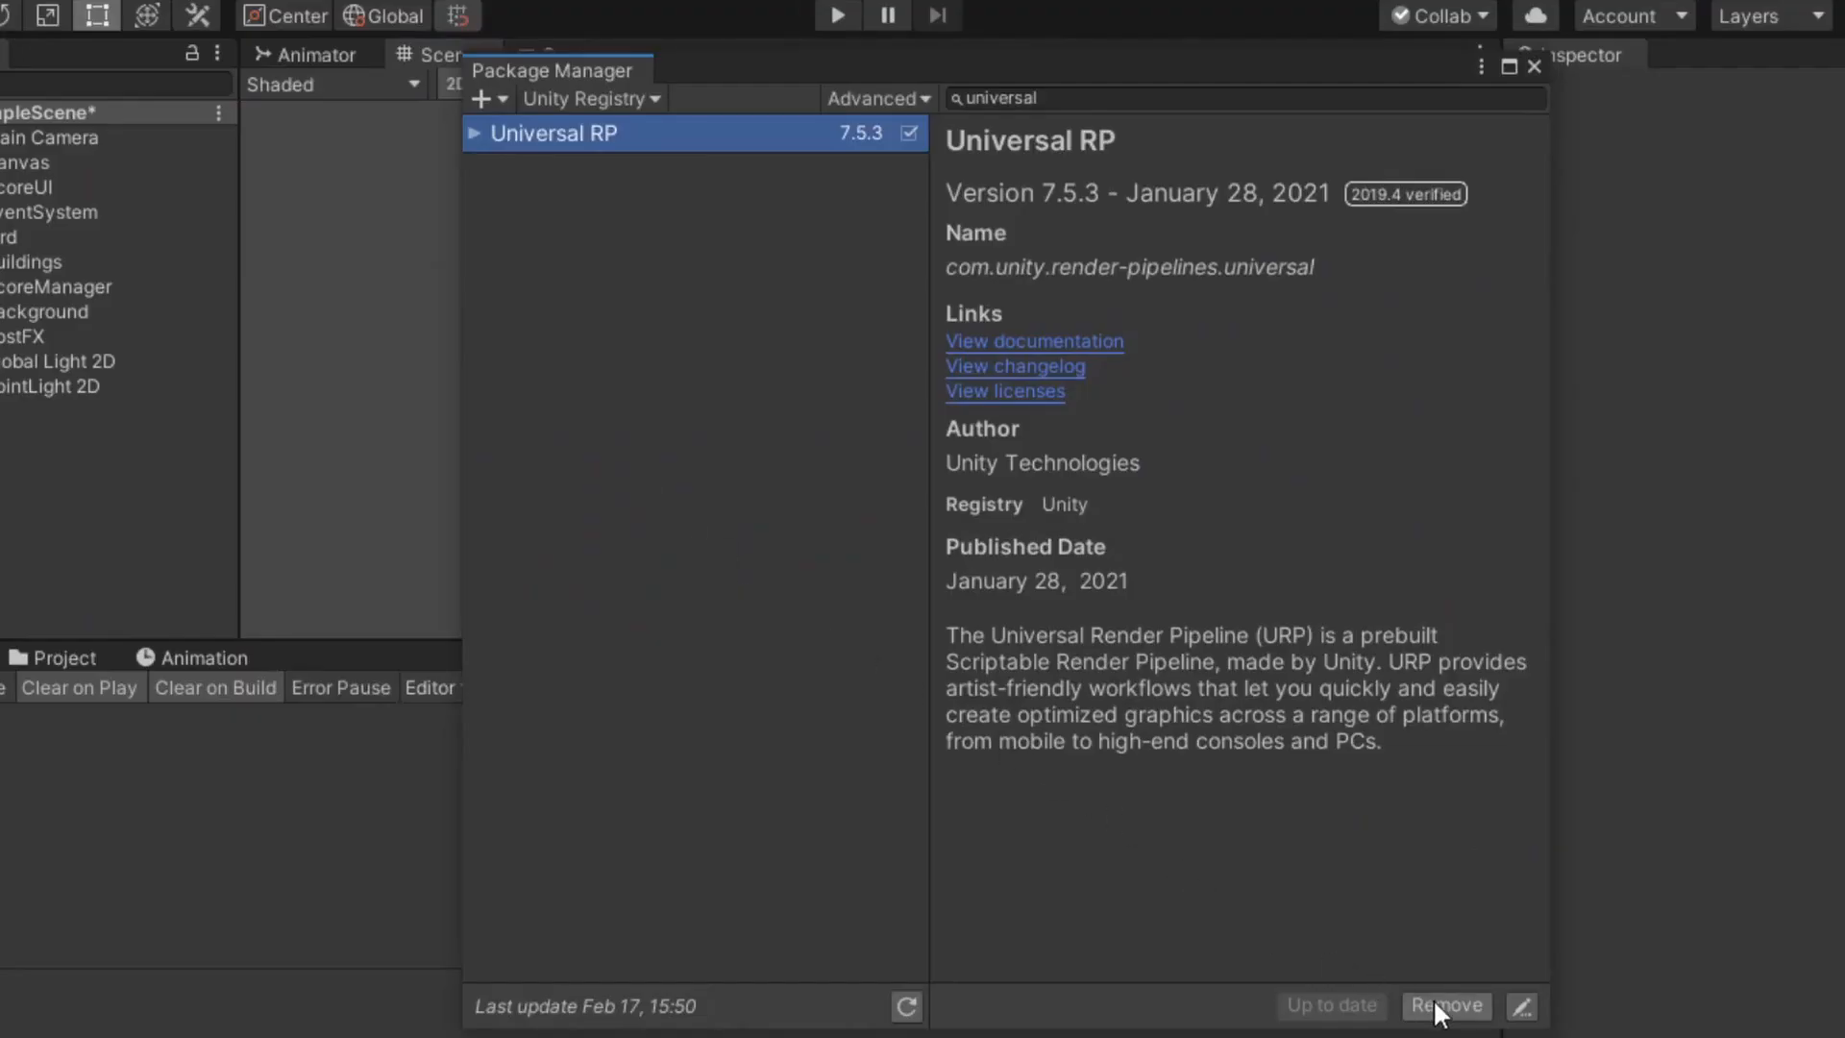
# Remove the Universal RP package and return to the scene lit by a directional light
pyautogui.click(1446, 1005)
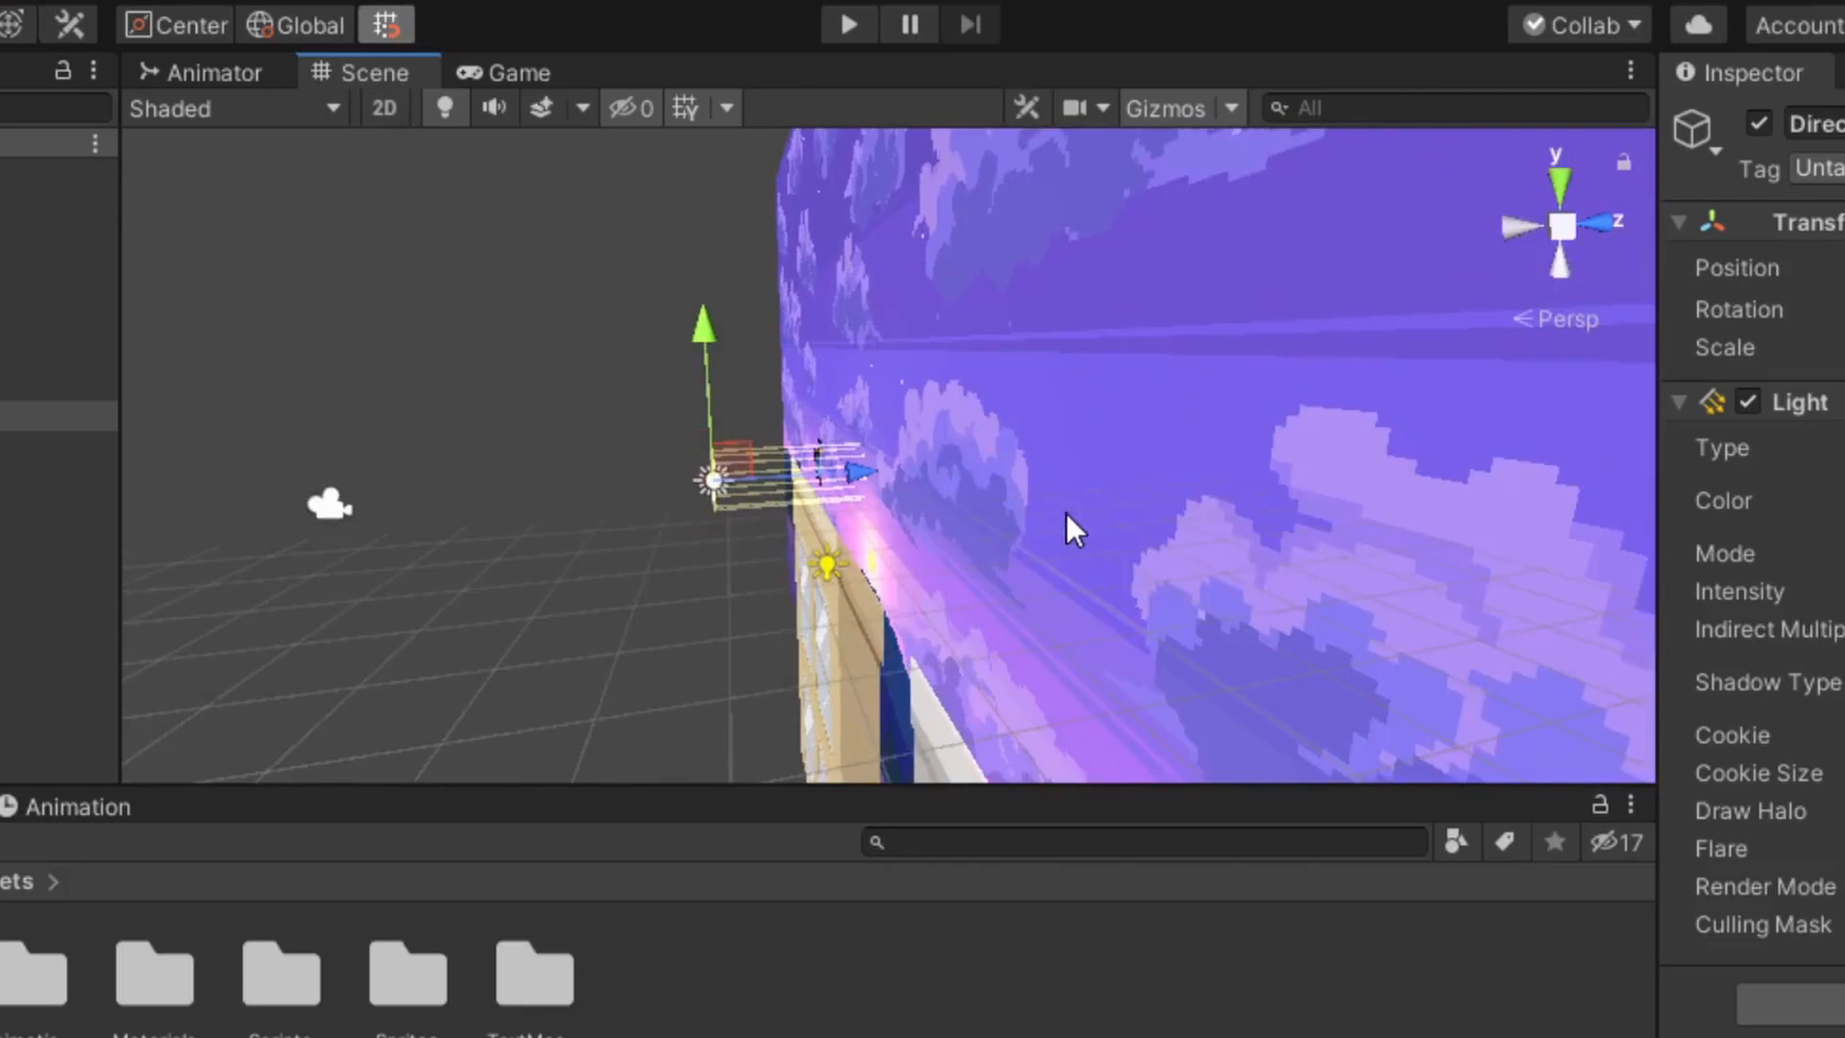
# Add a UI panel with a 'Shop' TextMeshPro title in the Turtlink font at size 36
pyautogui.click(385, 107)
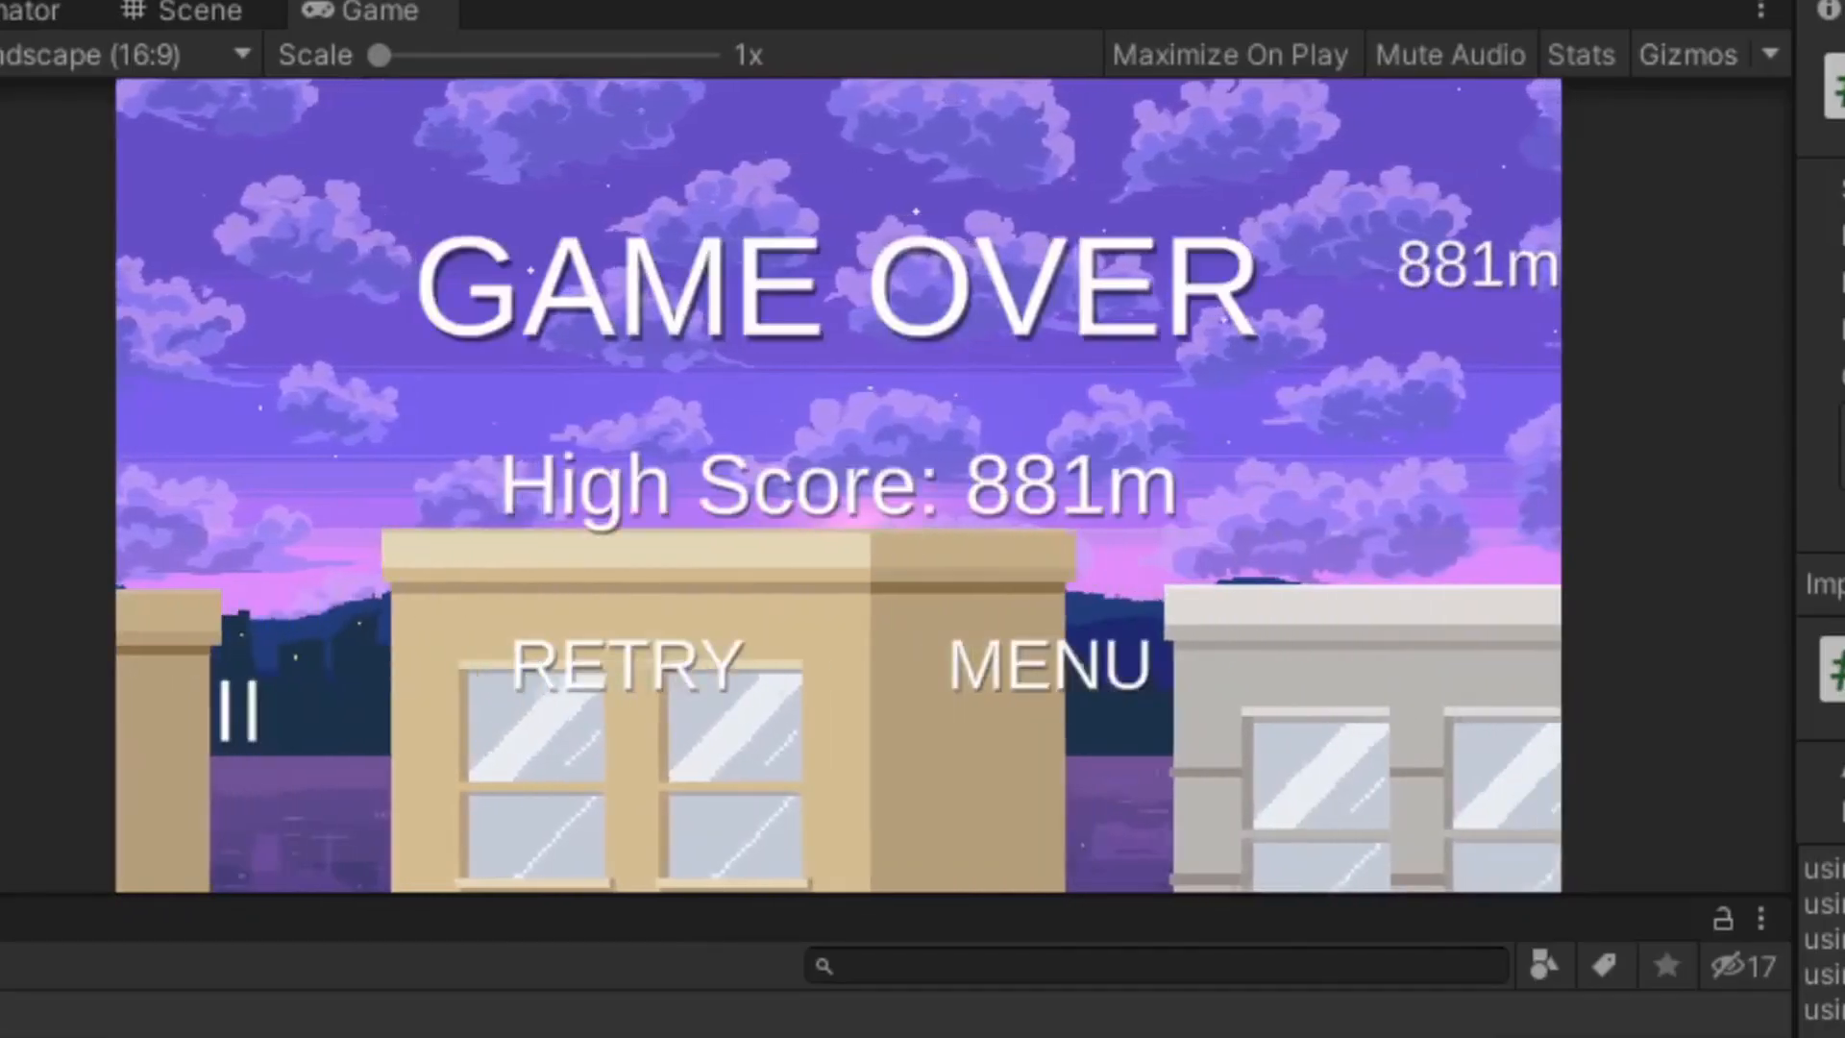
pyautogui.click(620, 665)
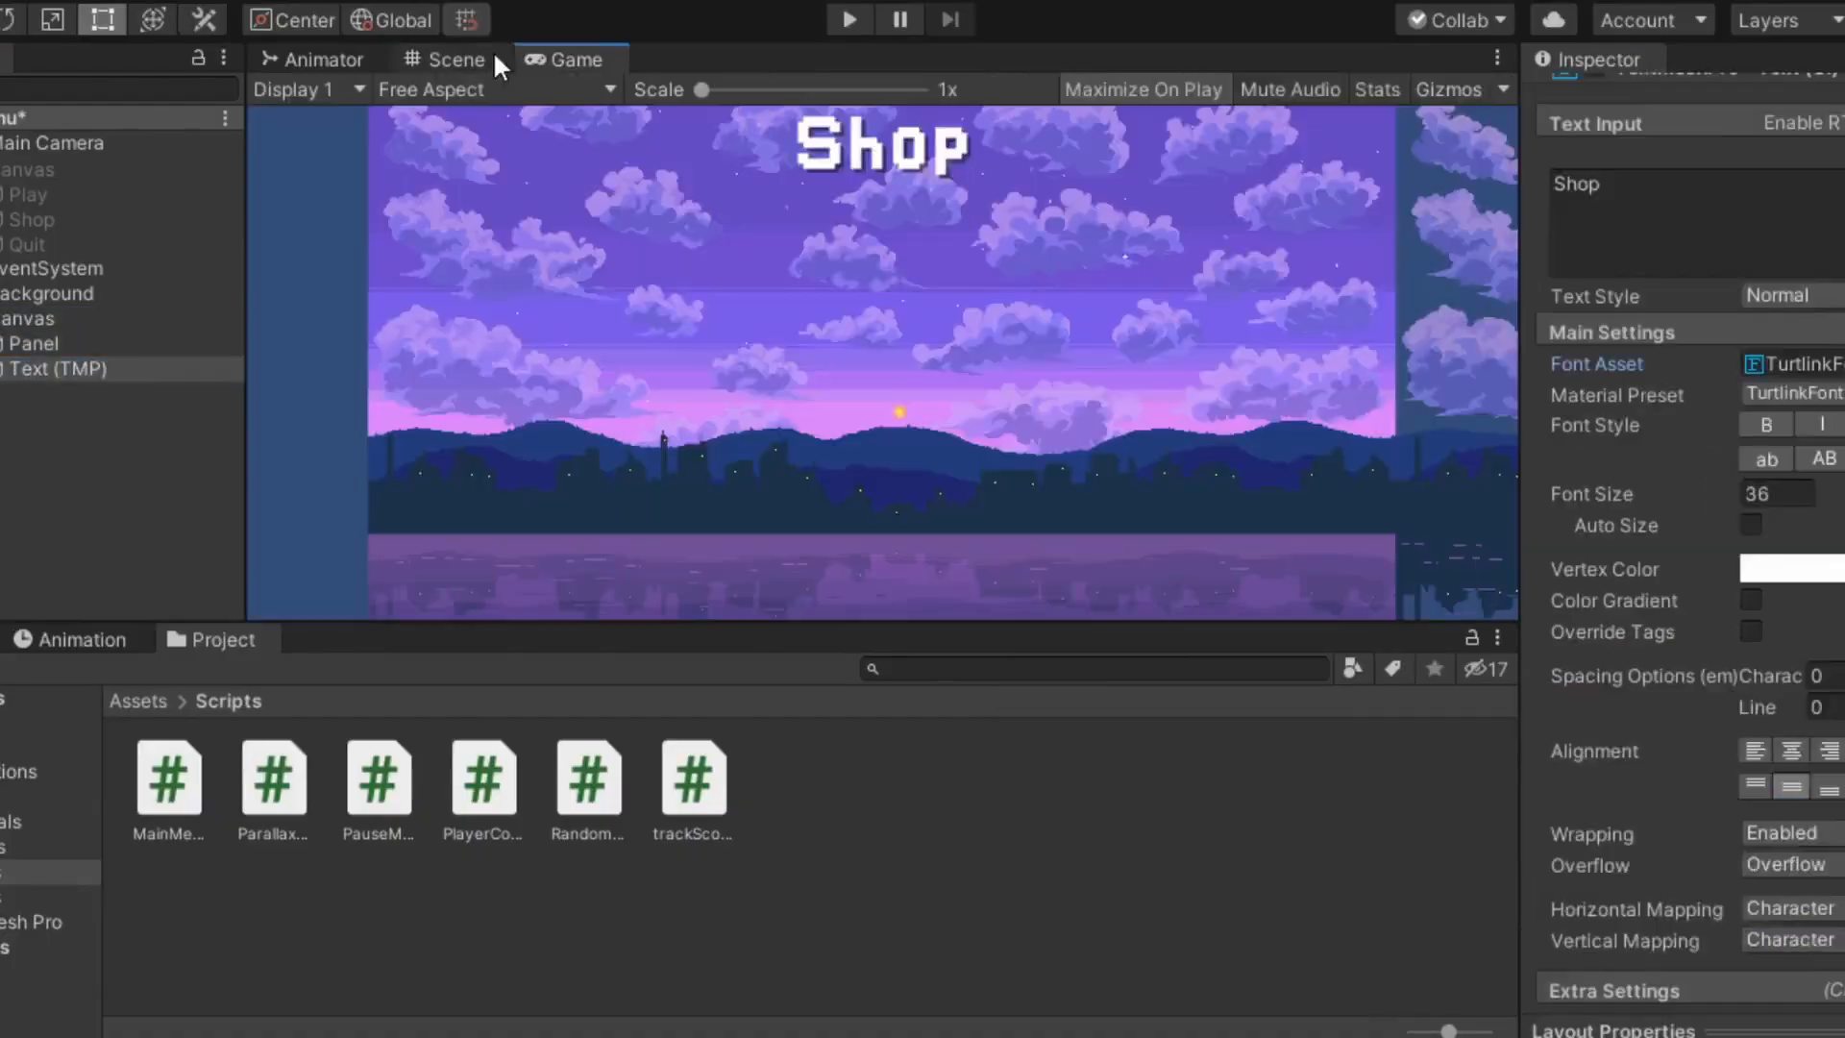
# Create Unlock1–Unlock5 slots priced 1500m to 100000m and animate the Lock sprite on the first
pyautogui.click(453, 60)
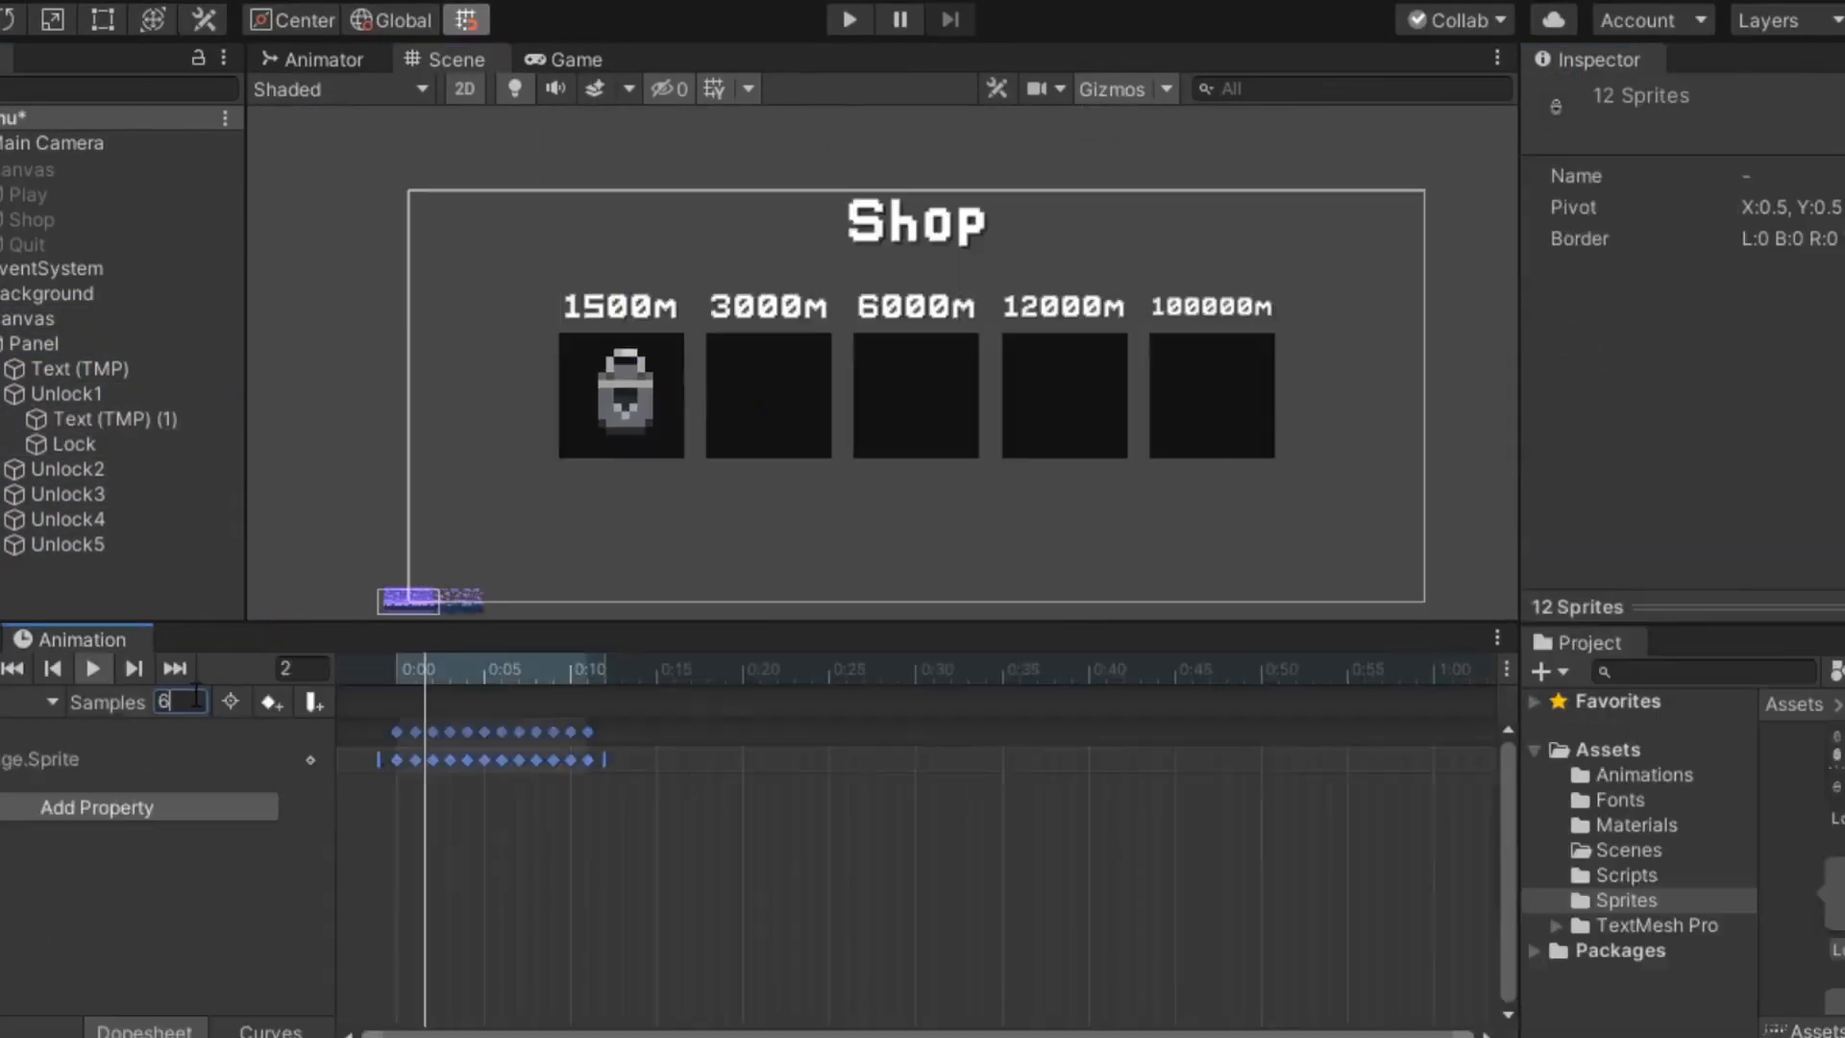
pyautogui.click(73, 444)
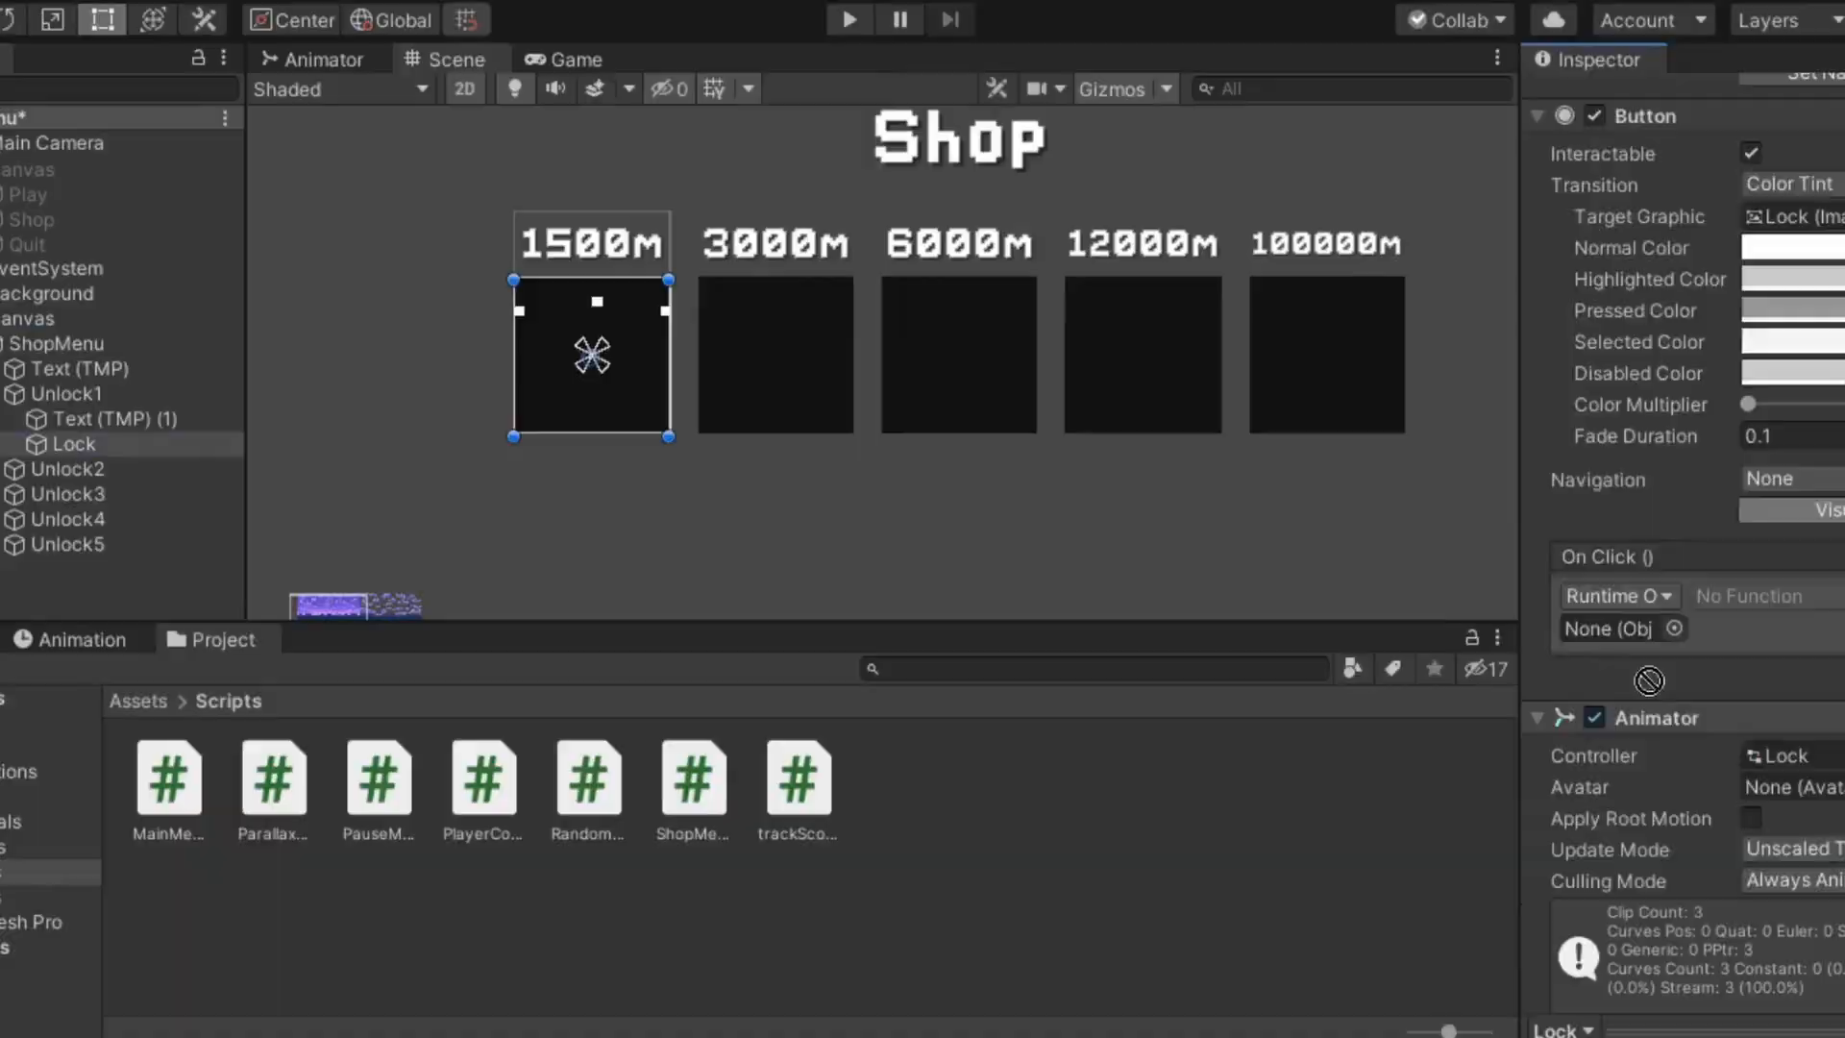
pyautogui.click(846, 19)
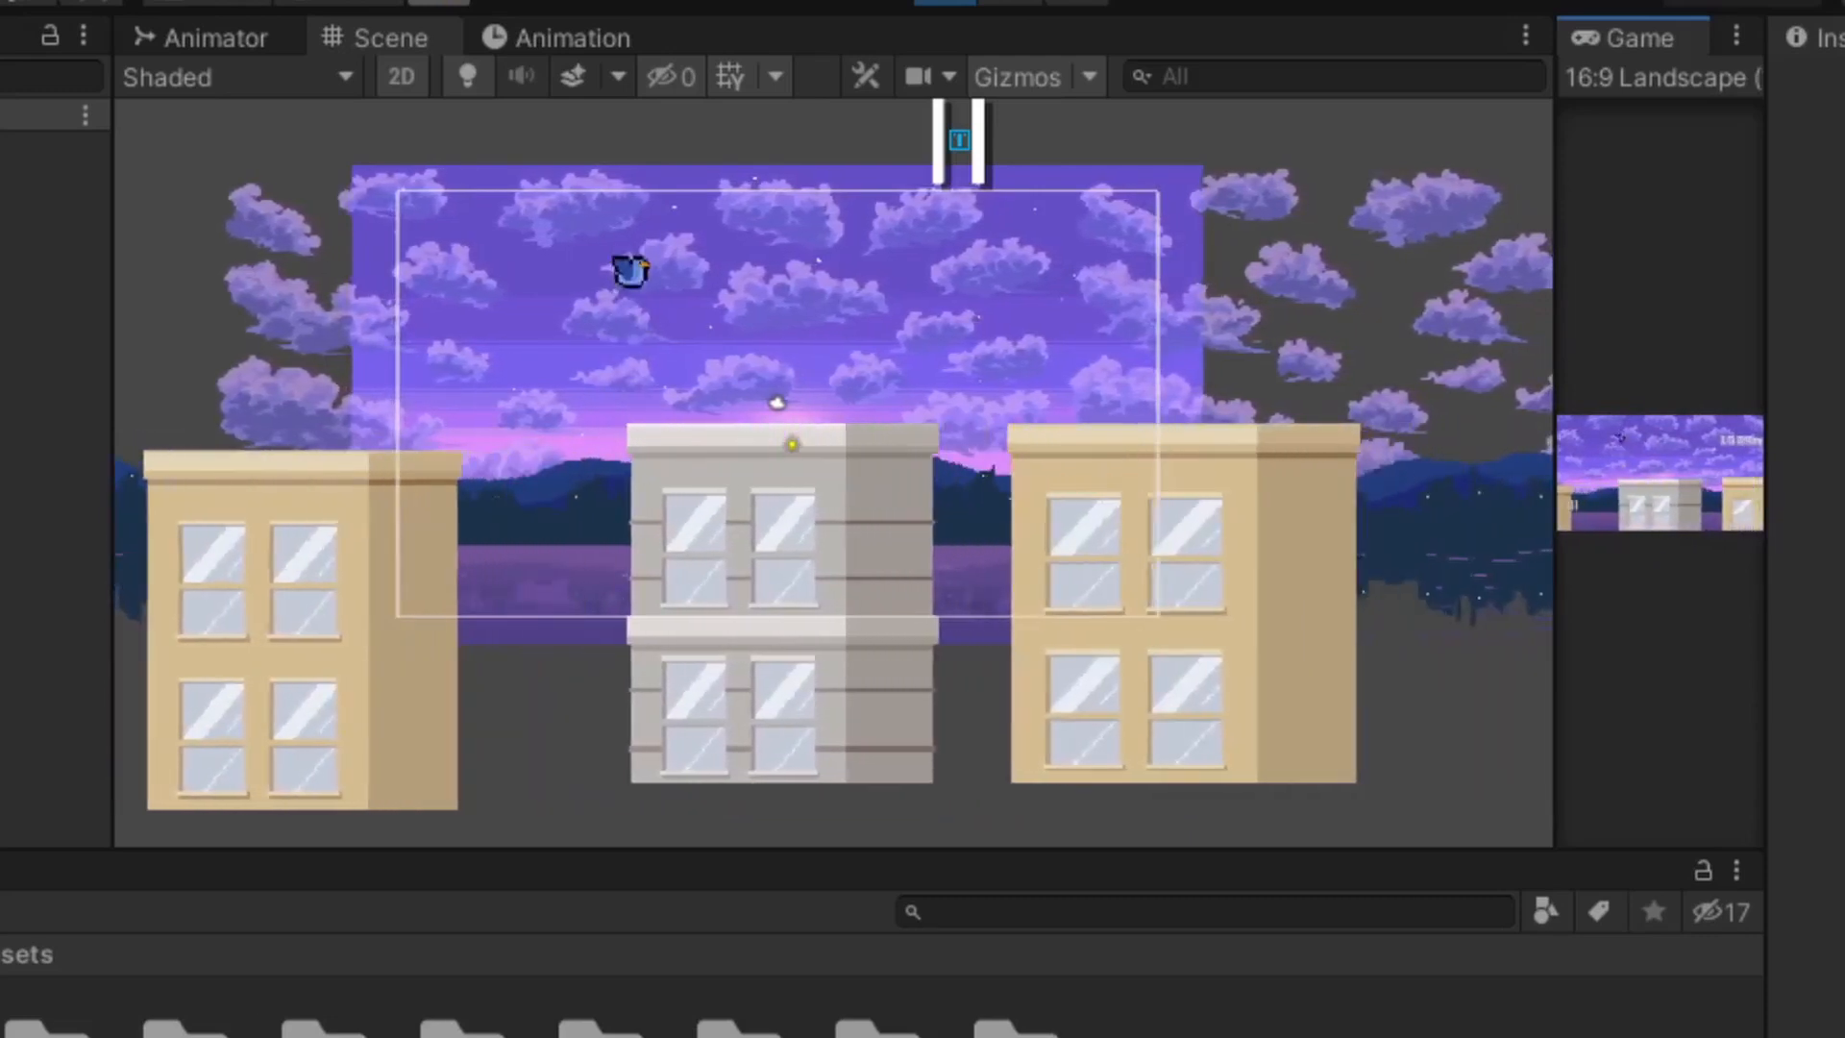
# Spawn and return buildings via objectPooler, and add an eggParticles system to the Egg prefab
pyautogui.click(1634, 36)
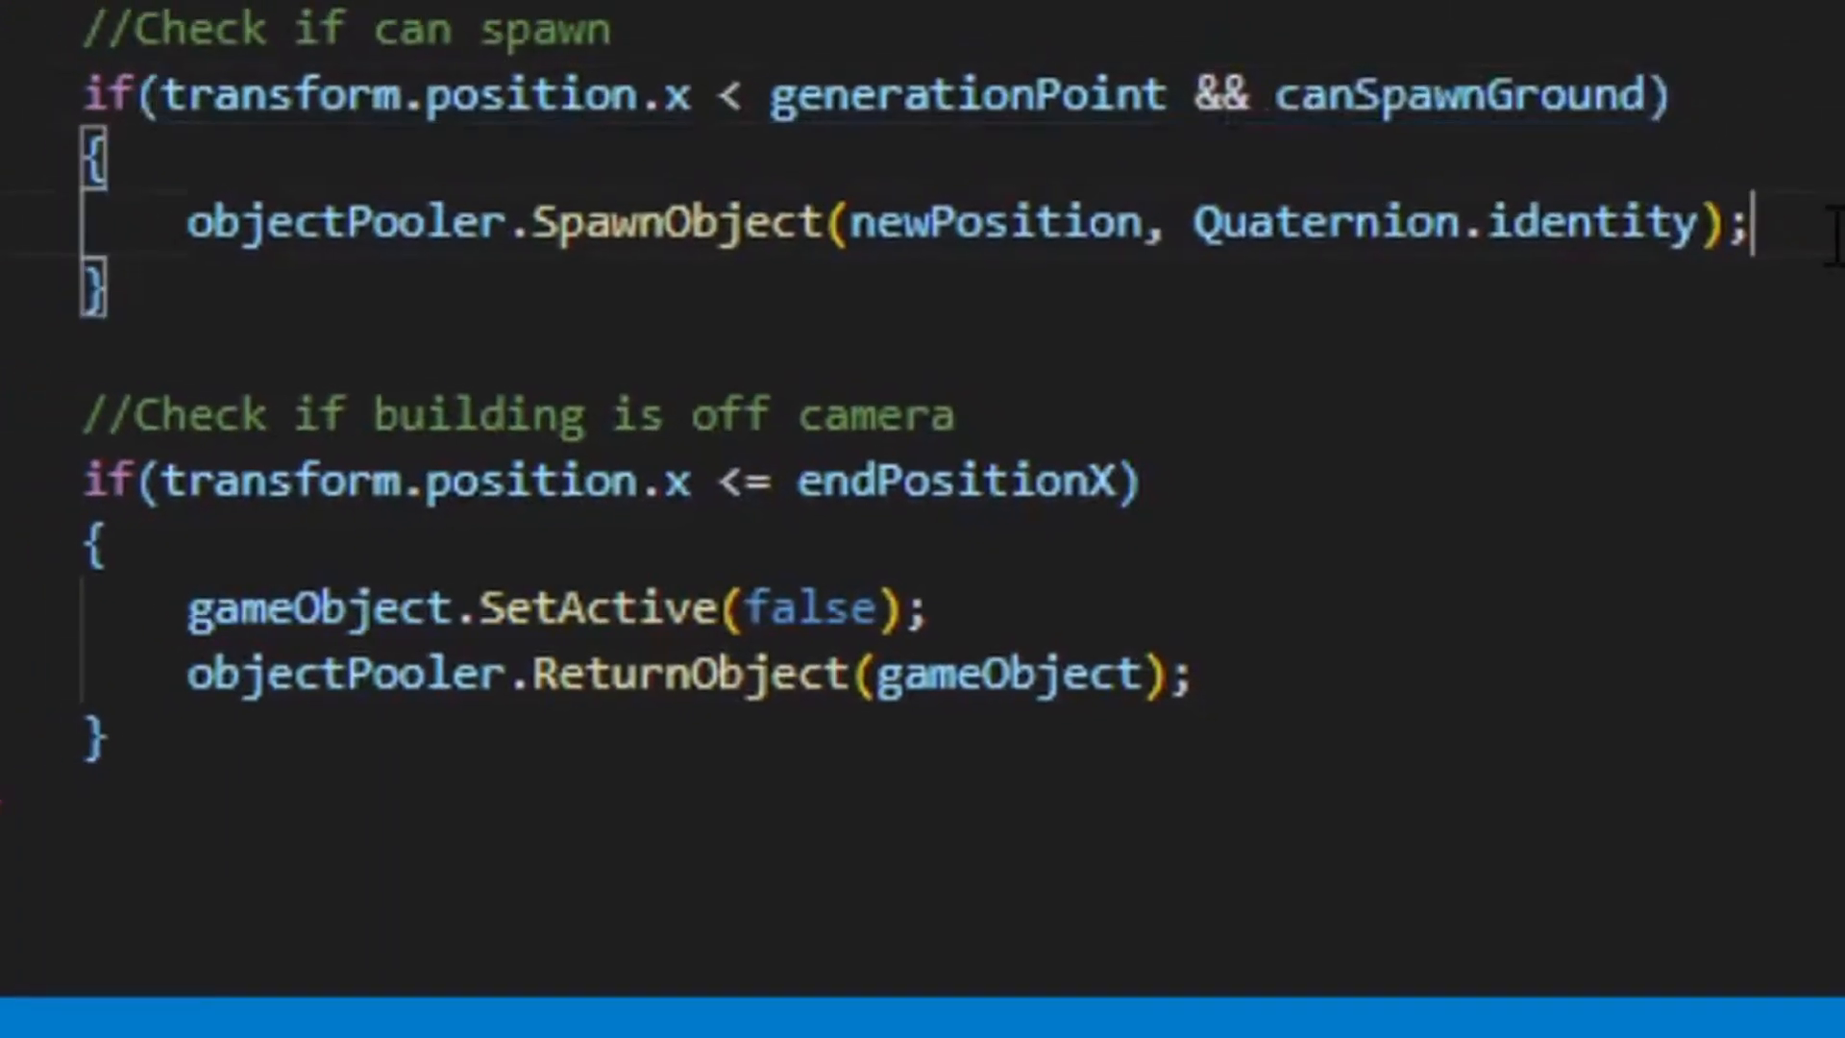
pyautogui.click(921, 517)
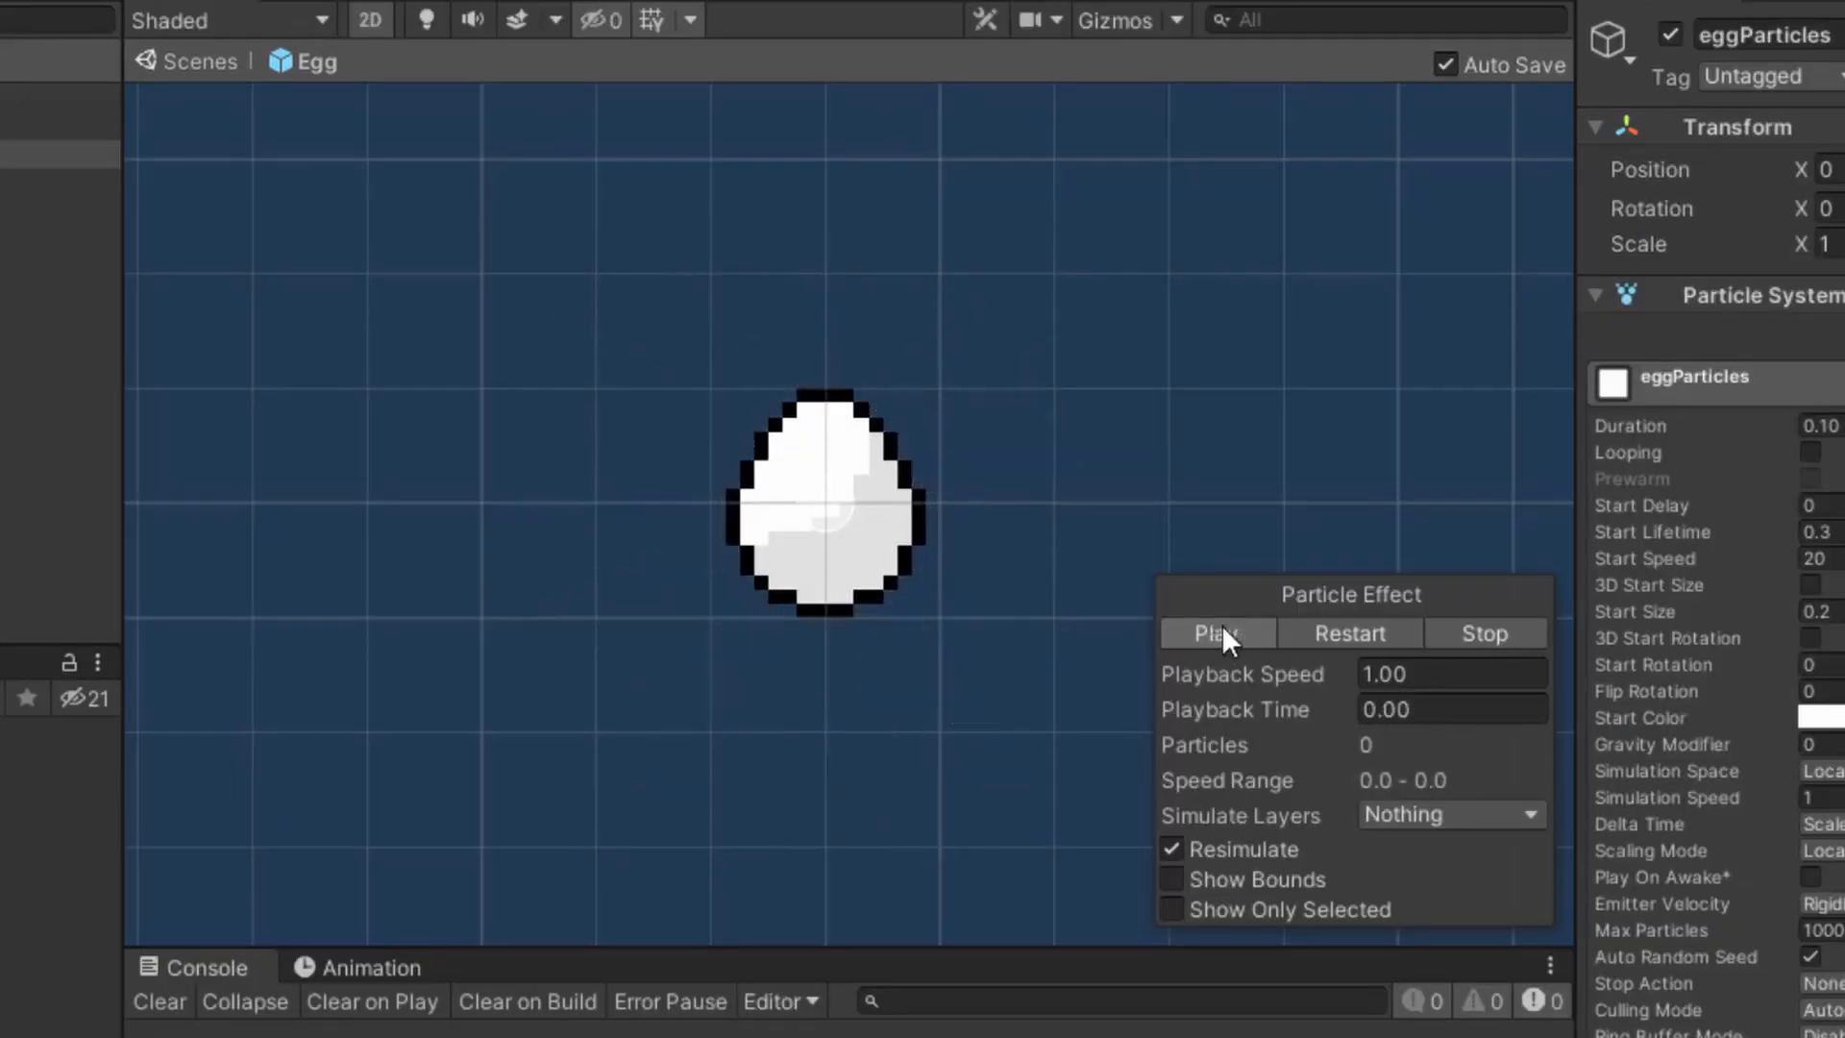
# Add an Eggs row to the Score panel and price shop birds at 5, 15 and 45 eggs with locks
pyautogui.click(1219, 632)
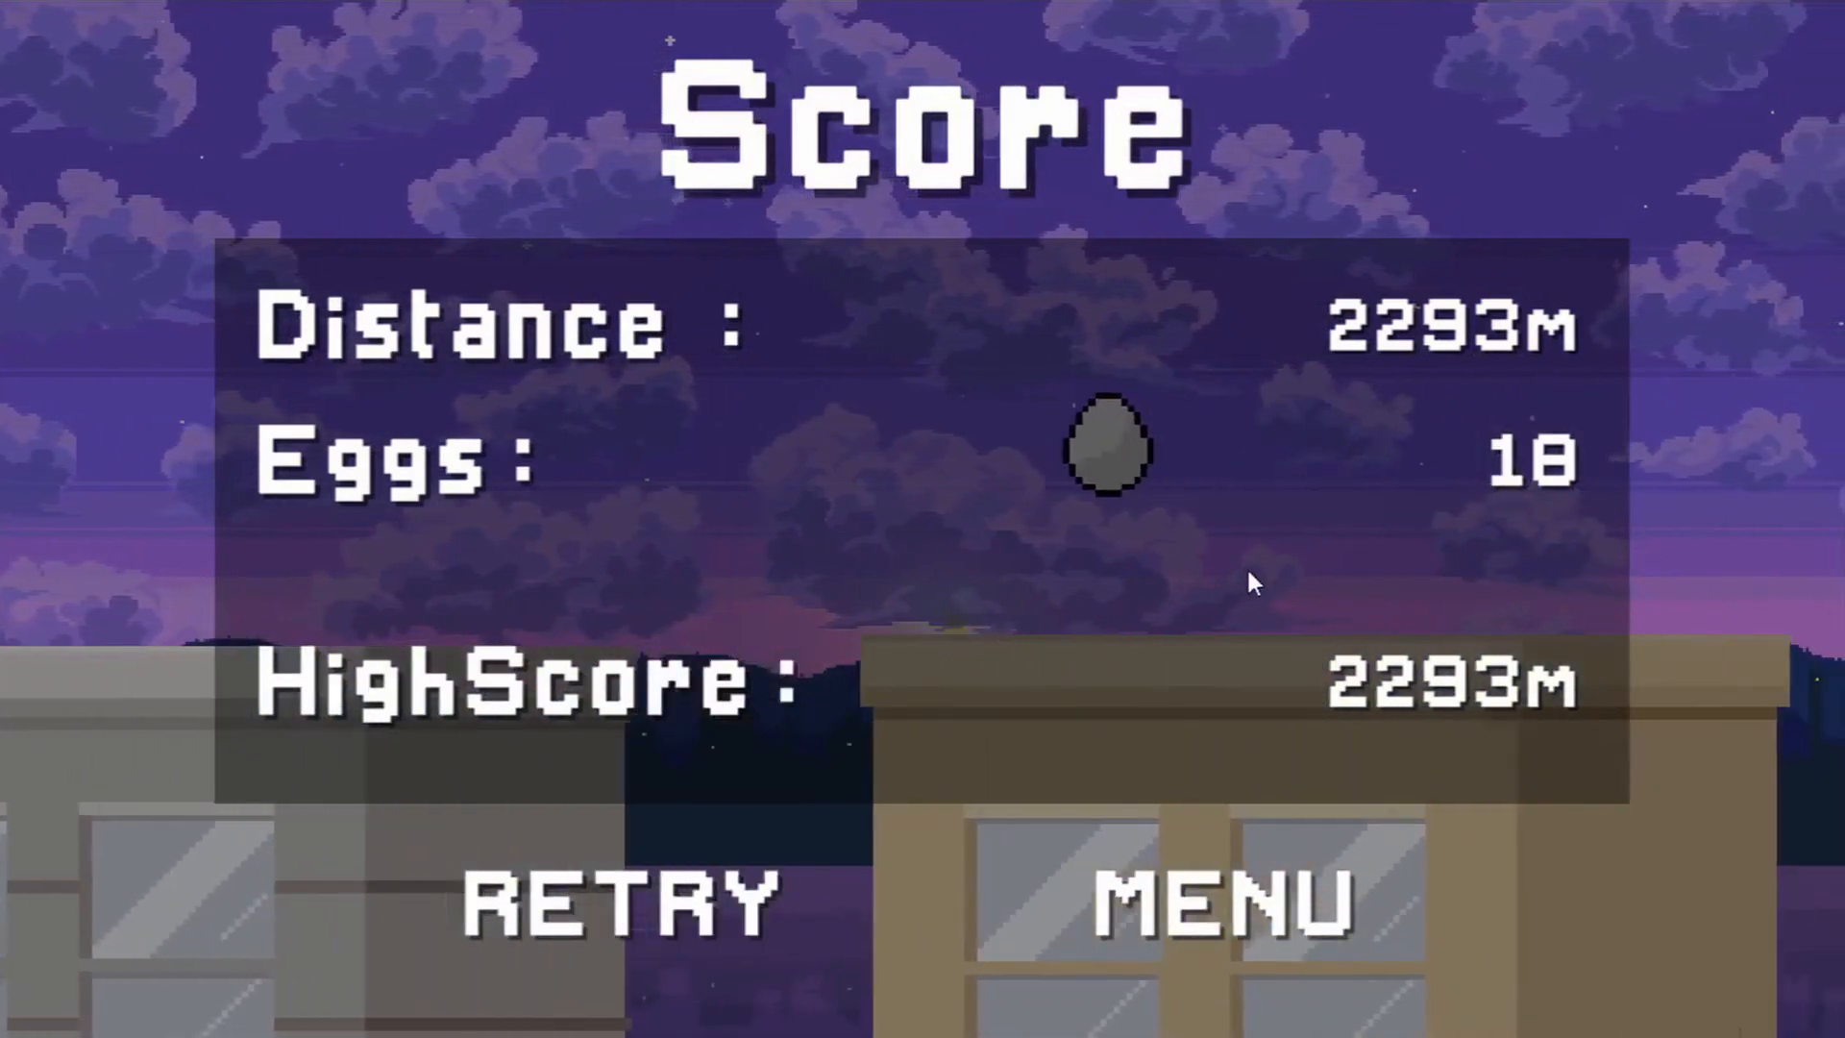
pyautogui.click(1224, 900)
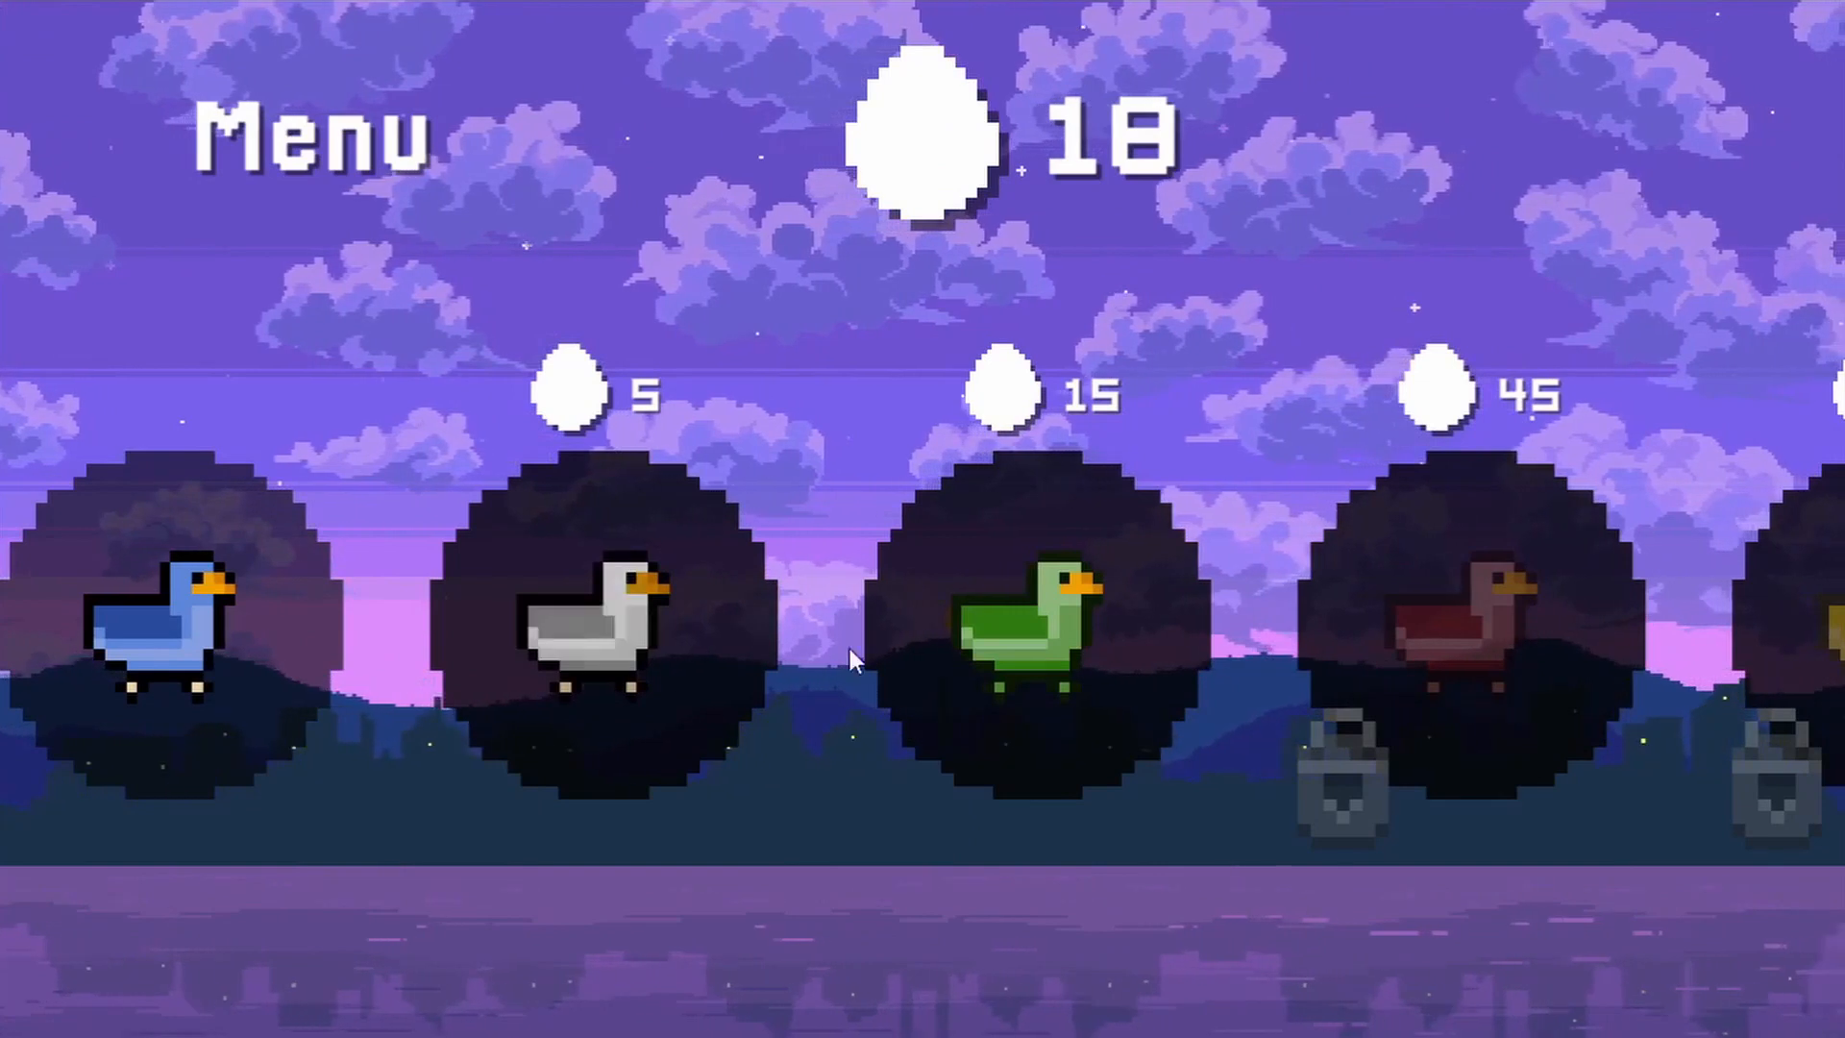
pyautogui.click(312, 132)
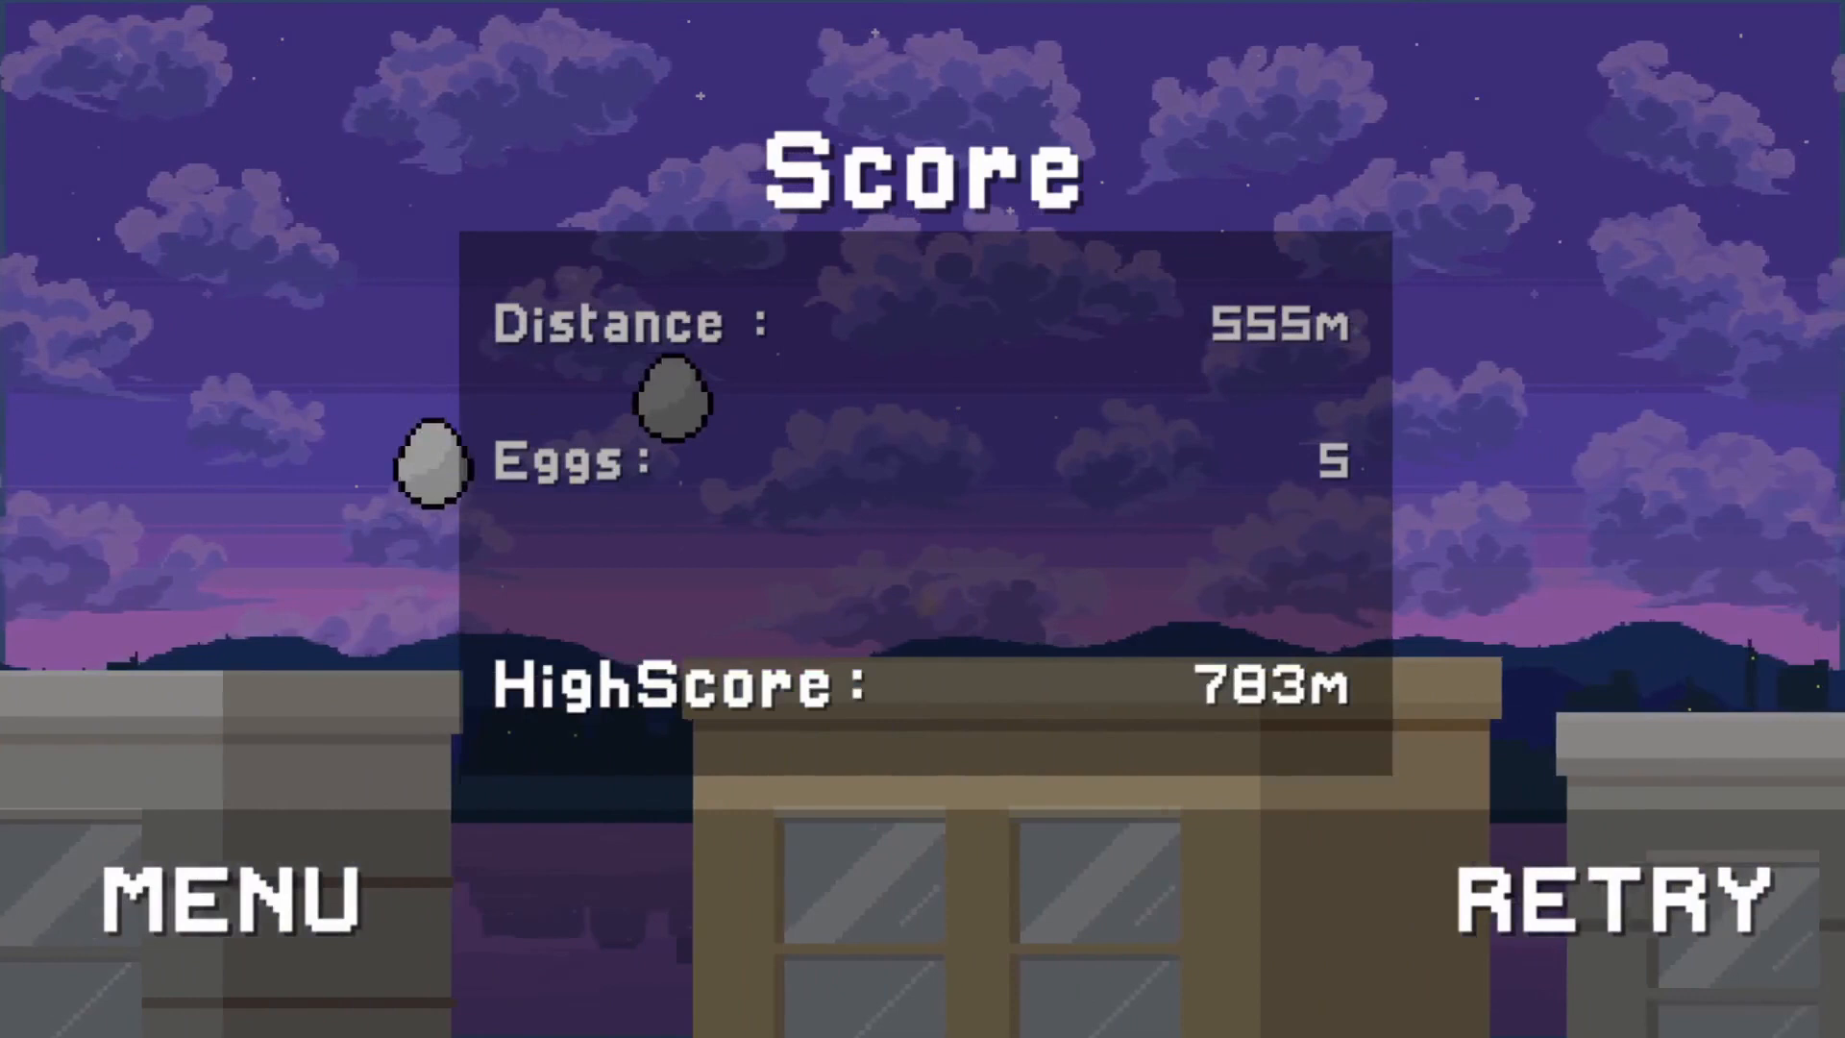
# Add 'tap to start' text plus gear settings, '?' help and 'shop' buttons to the menu Canvas
pyautogui.click(1601, 900)
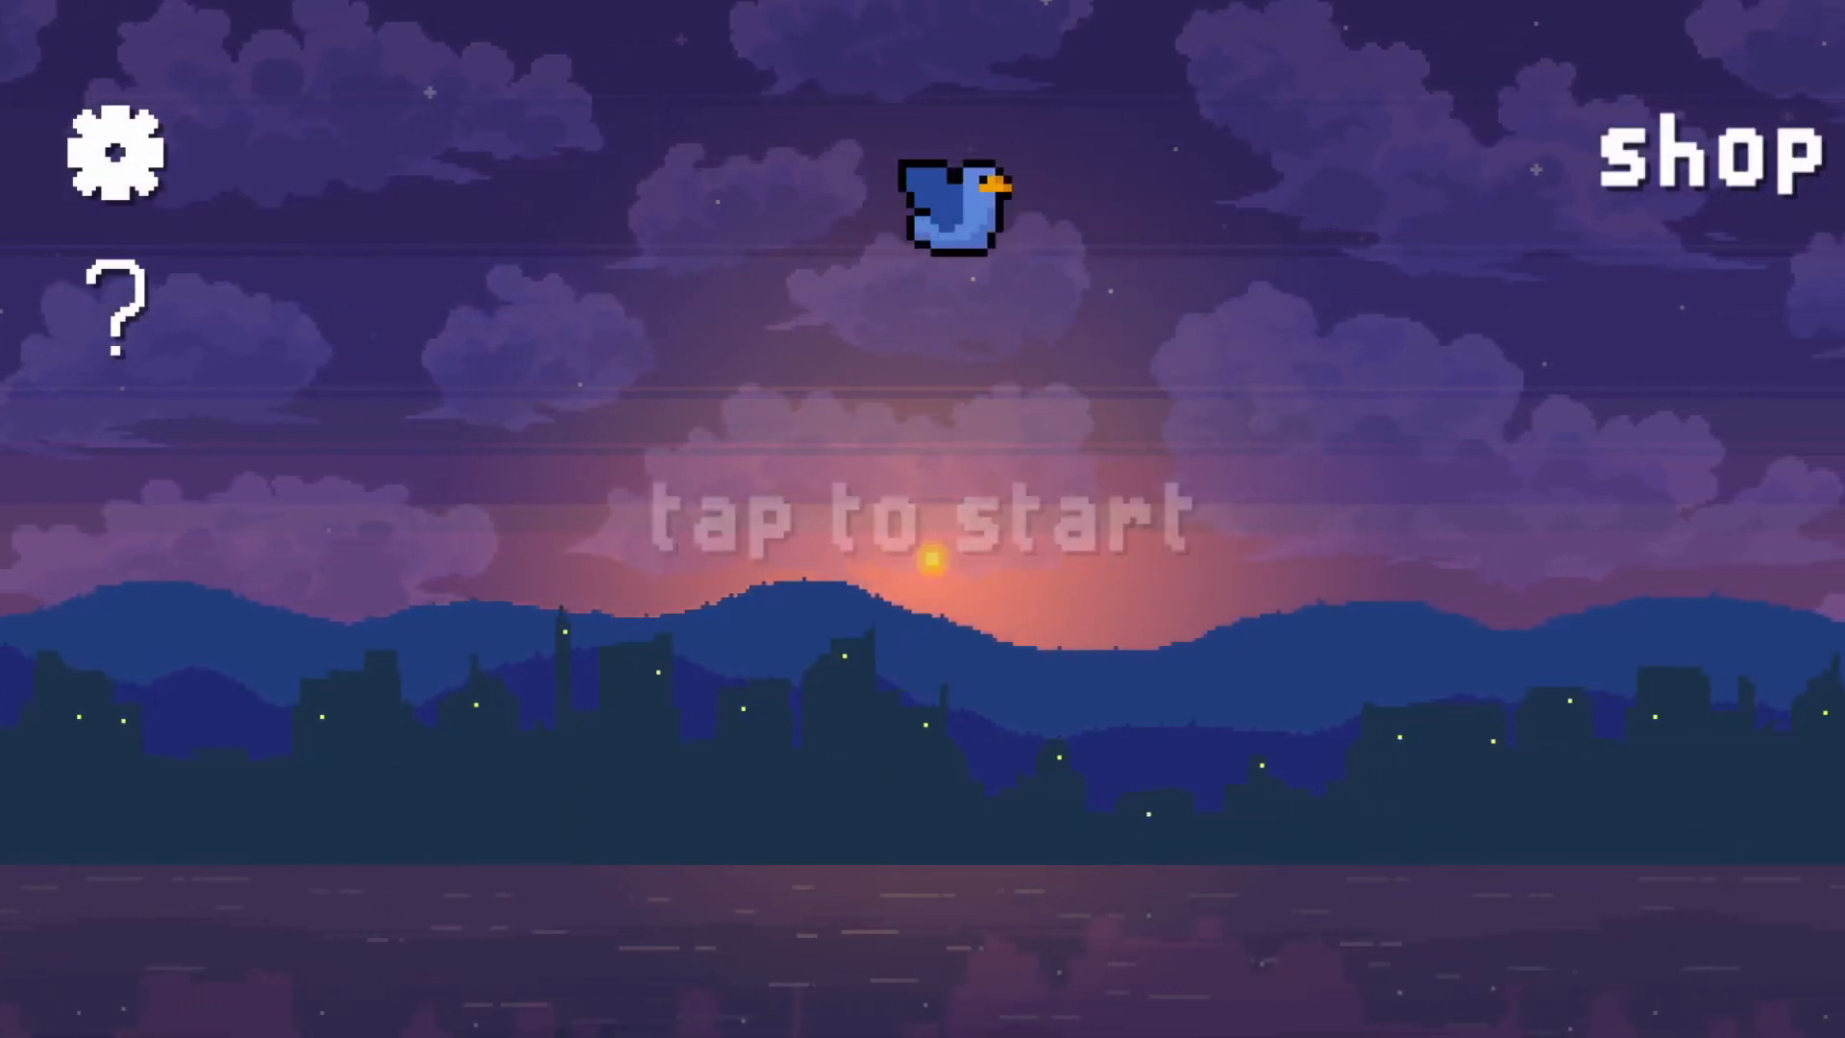
# Enter Play mode, tap to start and fly the grey bird while egg and distance counters update
pyautogui.click(1722, 160)
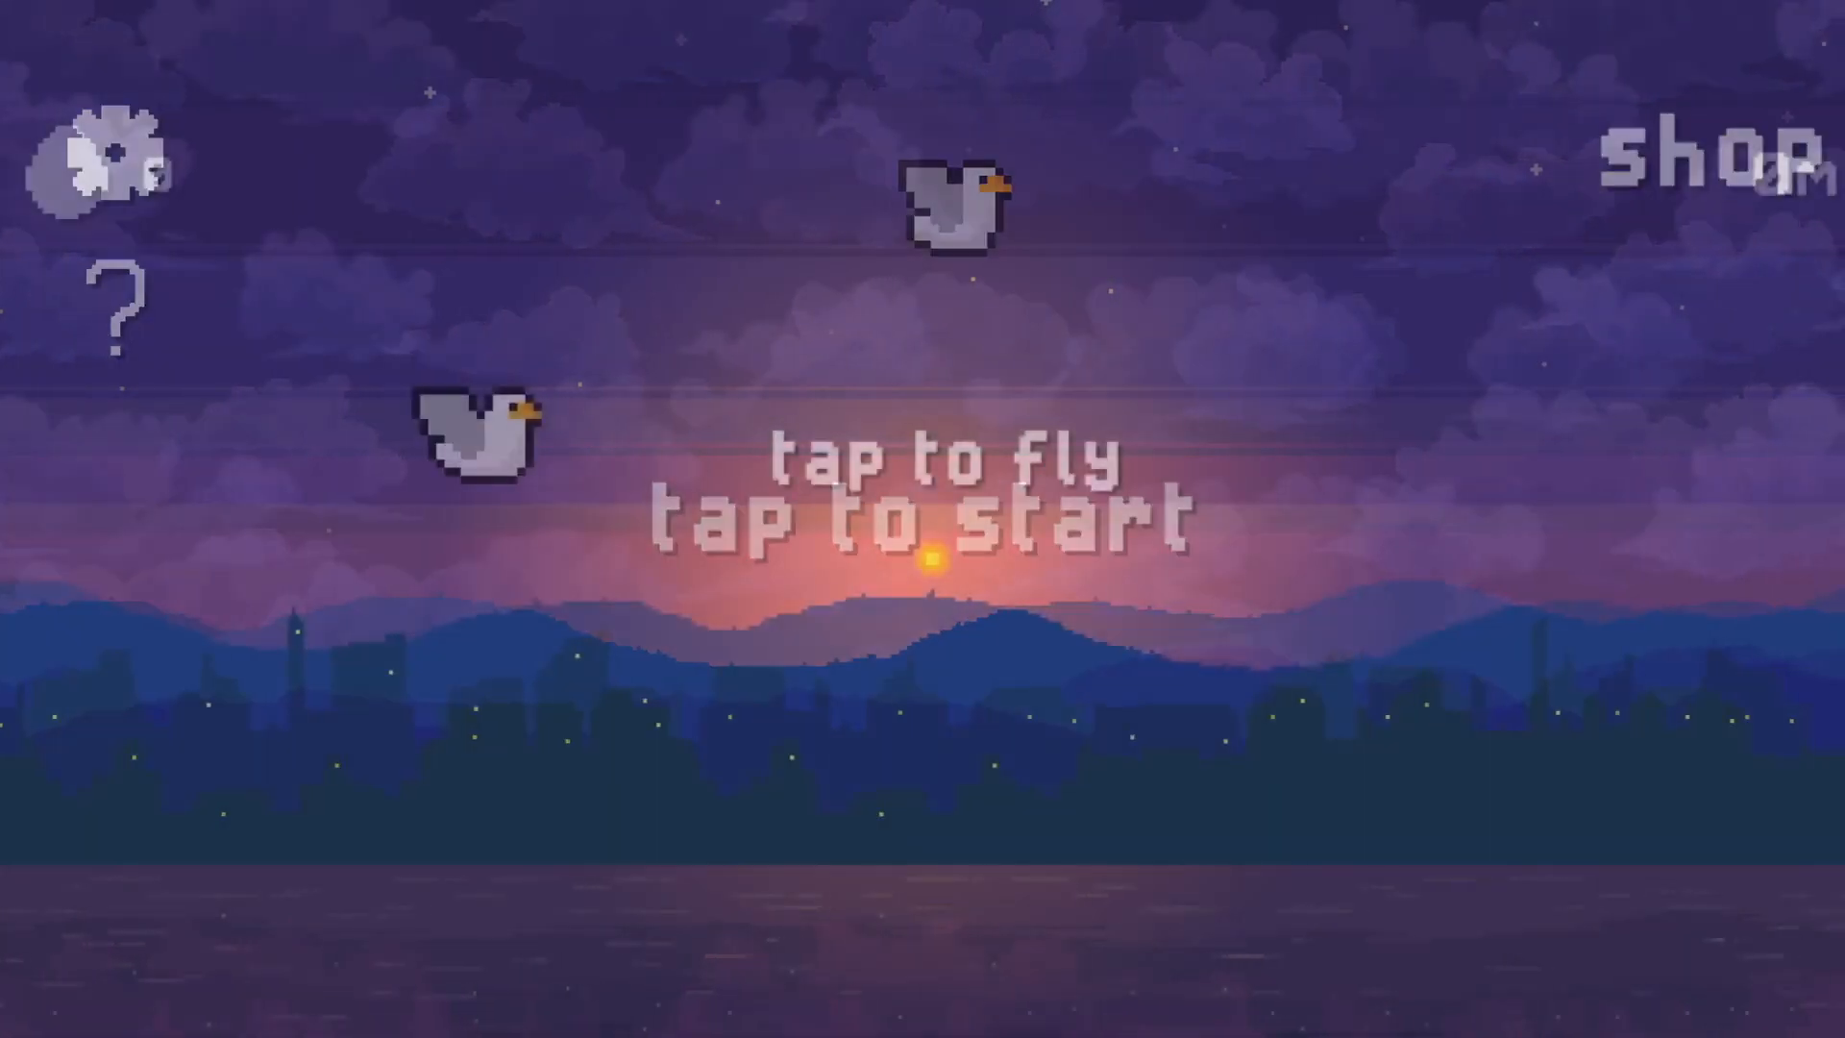
pyautogui.click(922, 519)
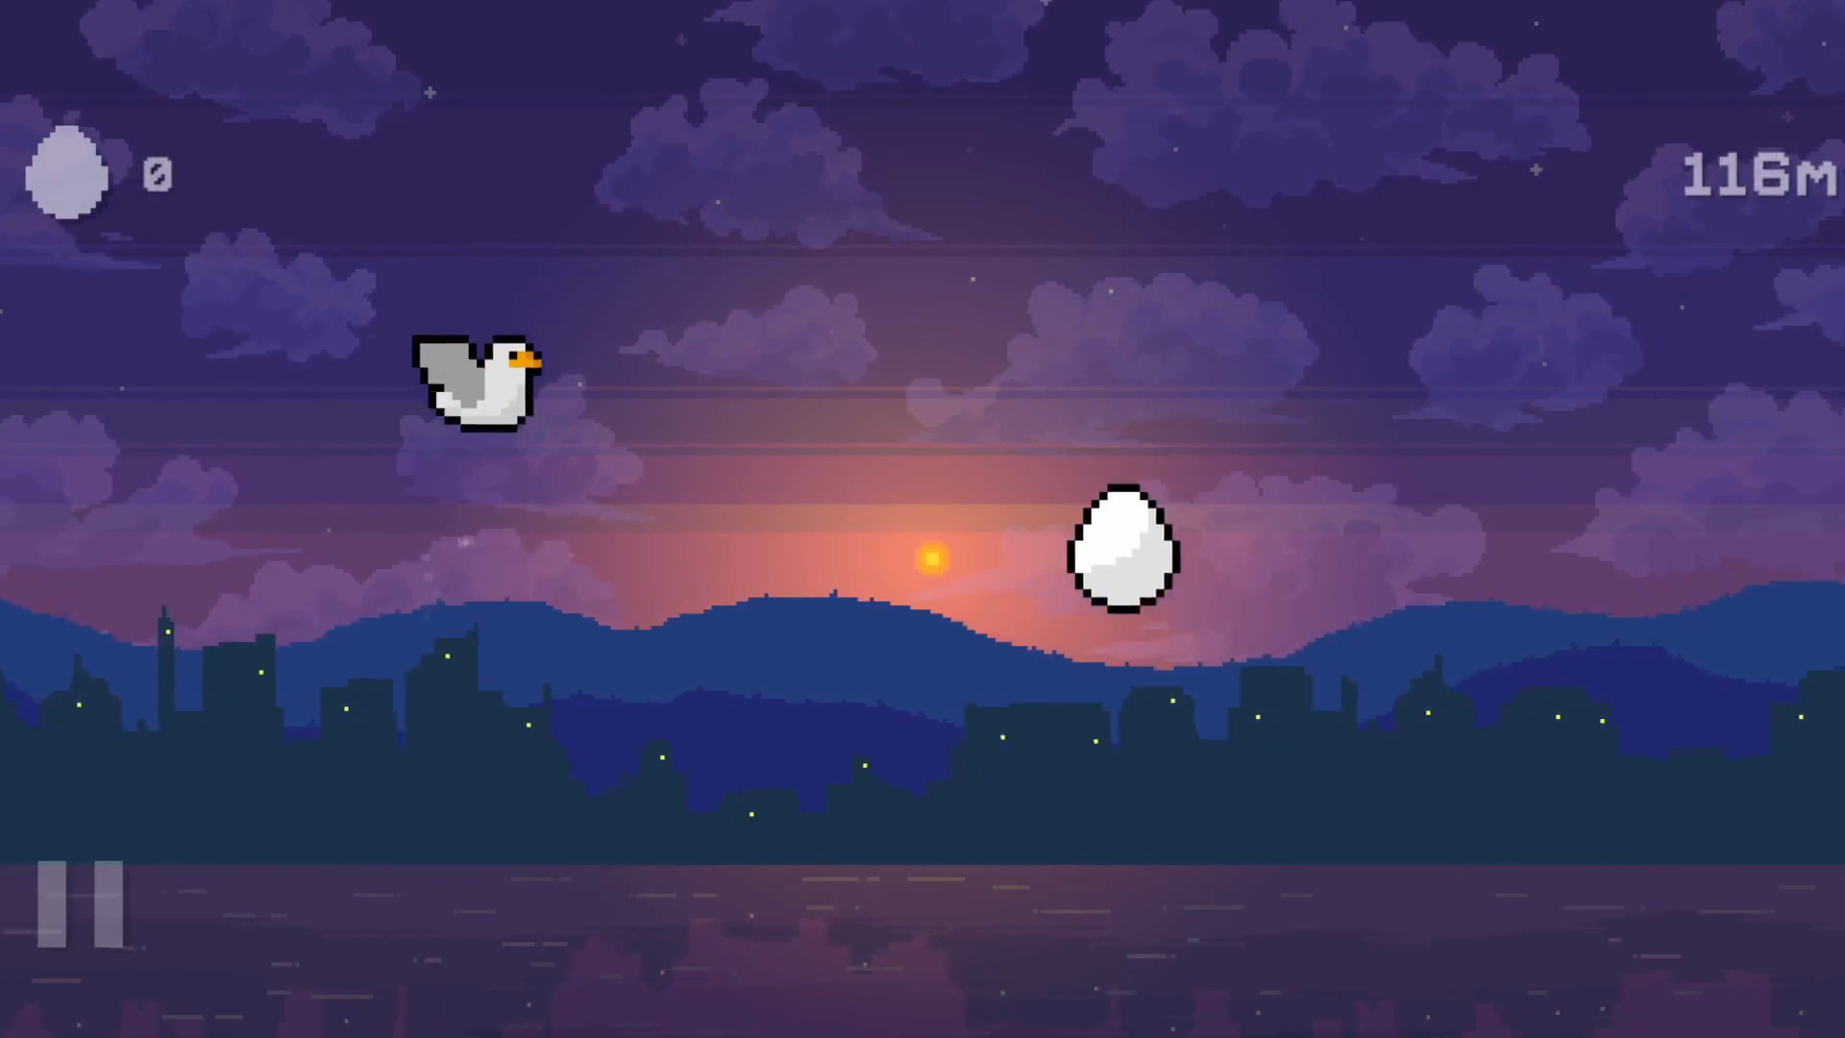